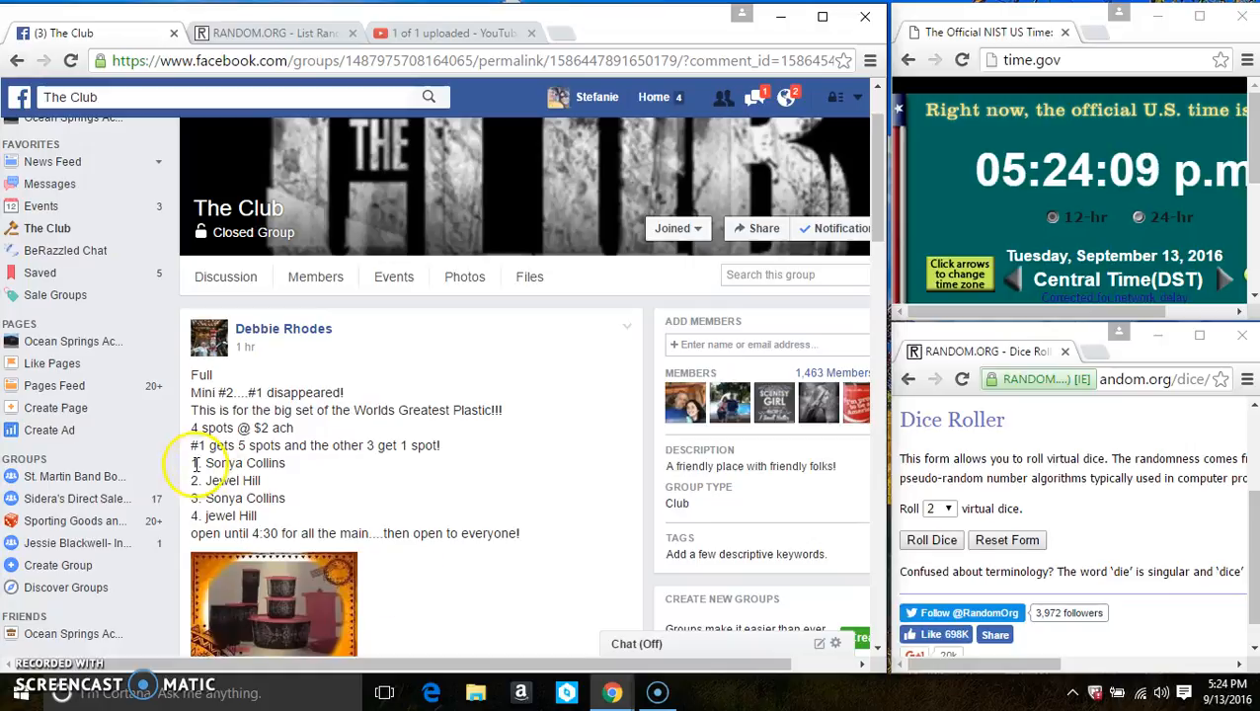
Highlight the four numbered names in the Facebook group post
{"action": "left_click_drag", "start_coordinate": [193, 463], "coordinate": [260, 516]}
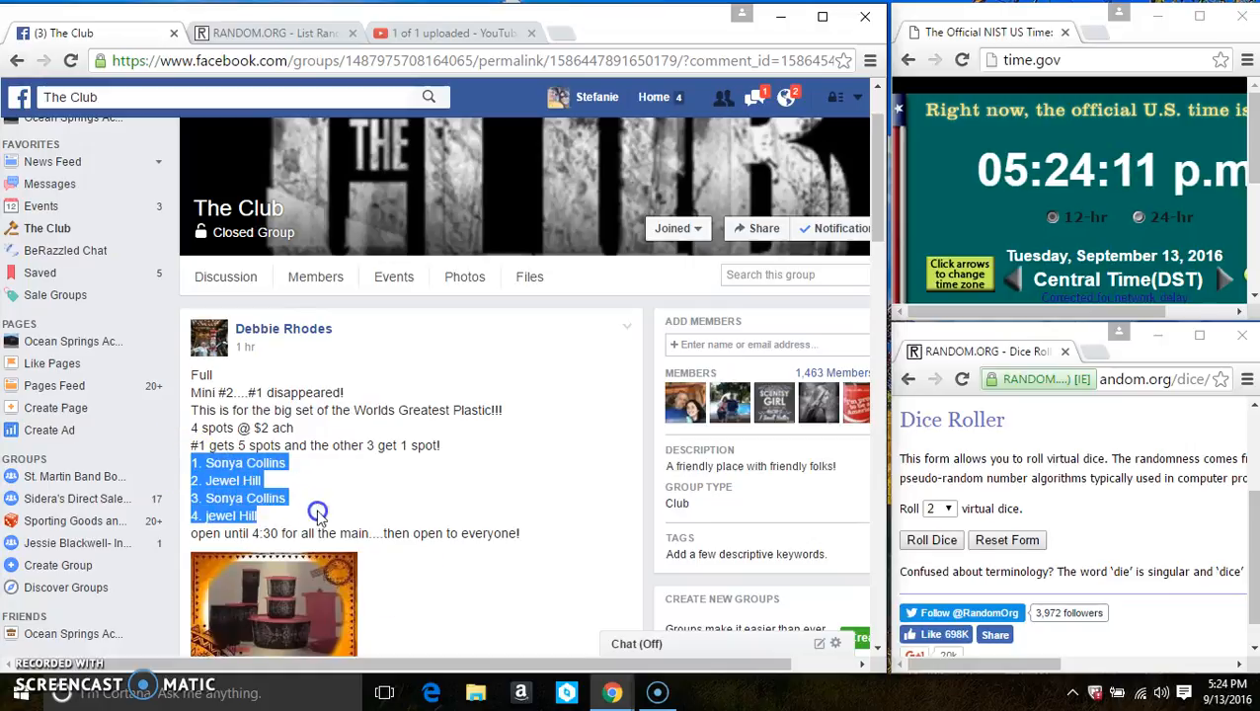
{"action": "scroll", "scroll_direction": "up", "scroll_amount": 3}
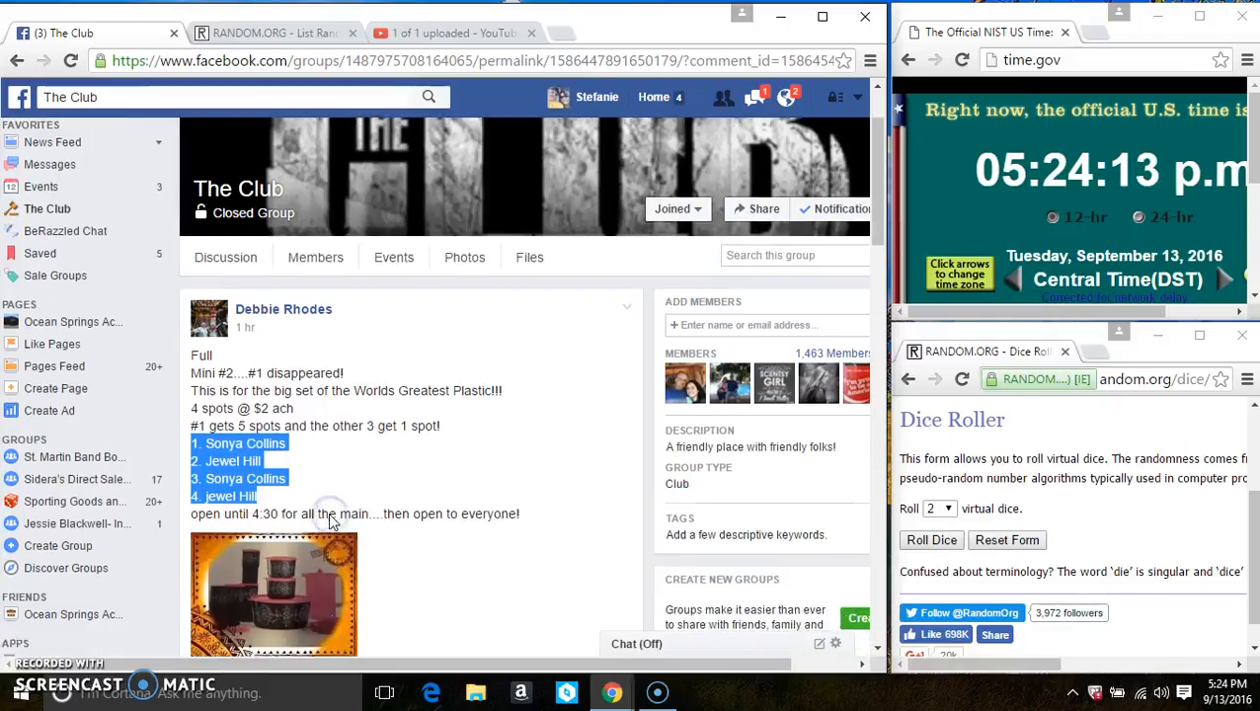
{"action": "scroll", "scroll_direction": "down", "scroll_amount": 3}
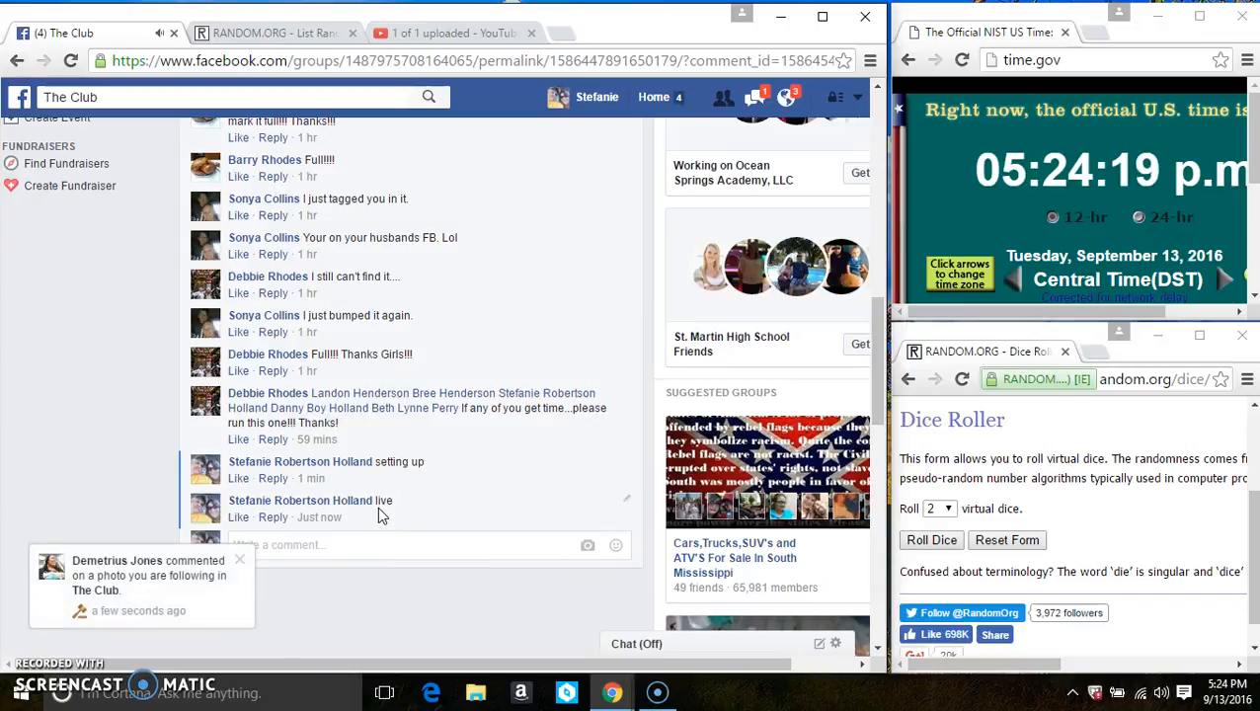
{"action": "mouse_move", "coordinate": [319, 517]}
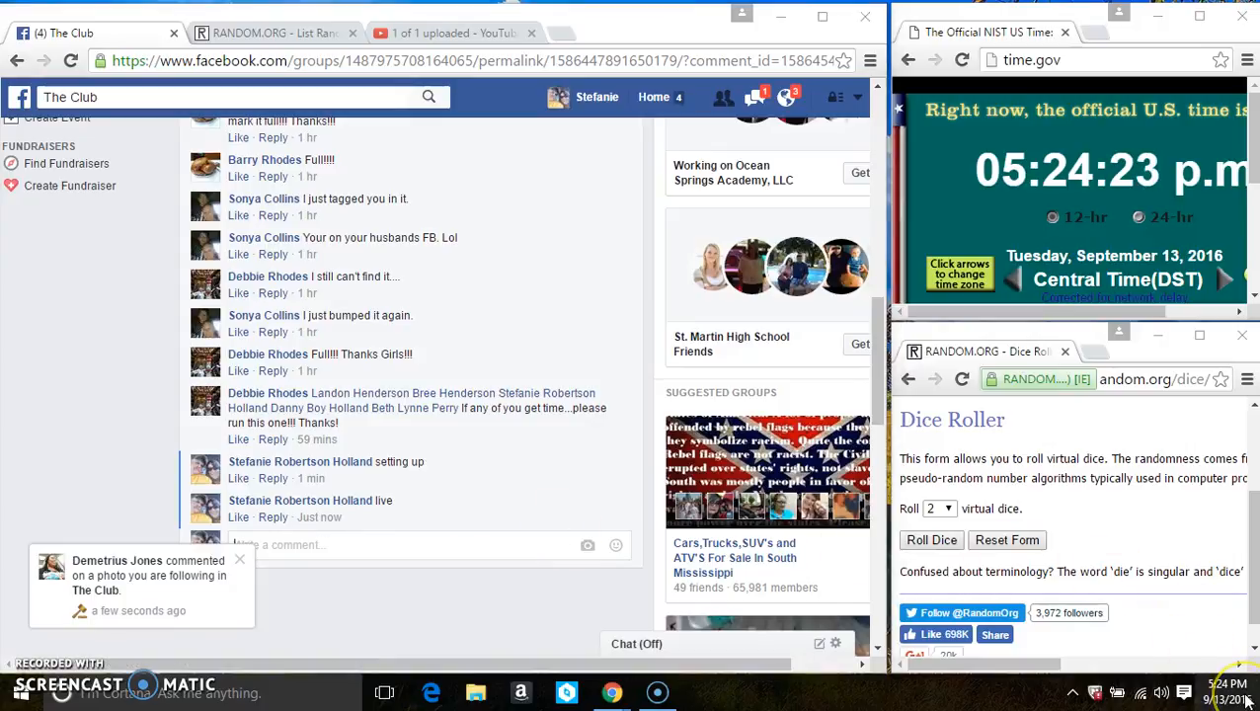
{"action": "mouse_move", "coordinate": [333, 207]}
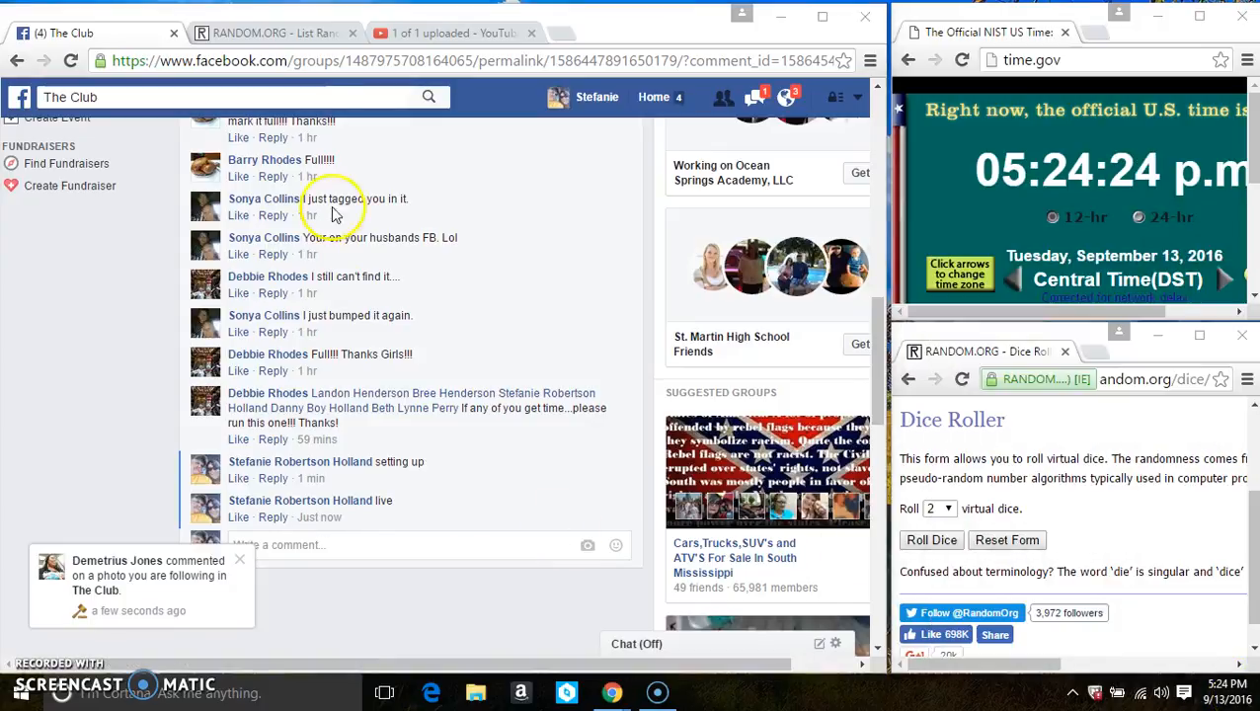
Right-click the highlighted names to copy them
{"action": "right_click", "coordinate": [267, 499]}
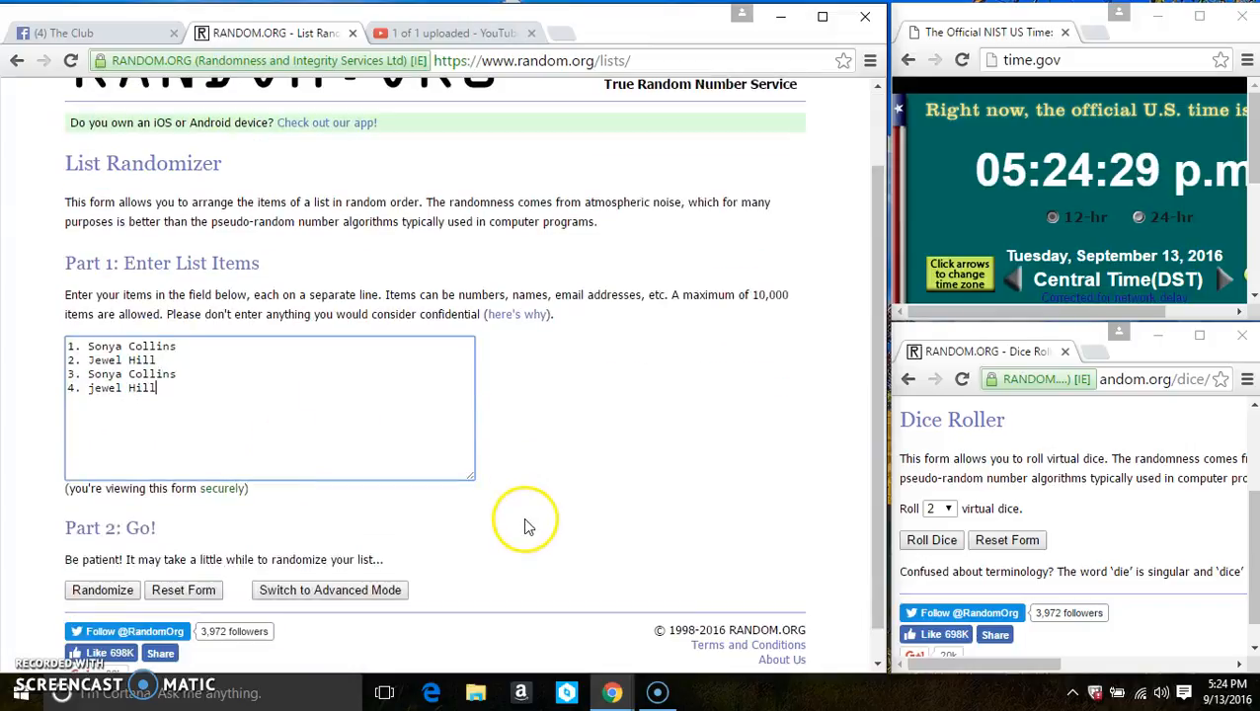
Roll two dice for a one and a six, and check the taskbar date and time
{"action": "left_click", "coordinate": [1222, 691]}
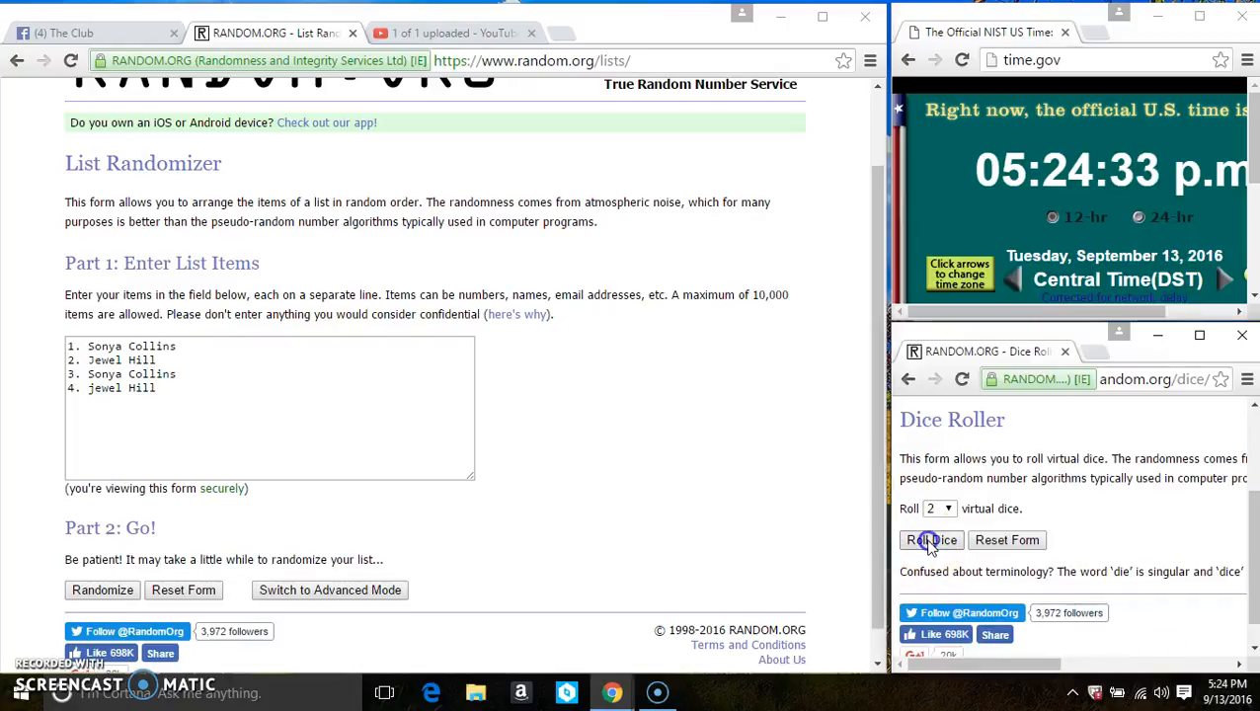
{"action": "left_click", "coordinate": [929, 540]}
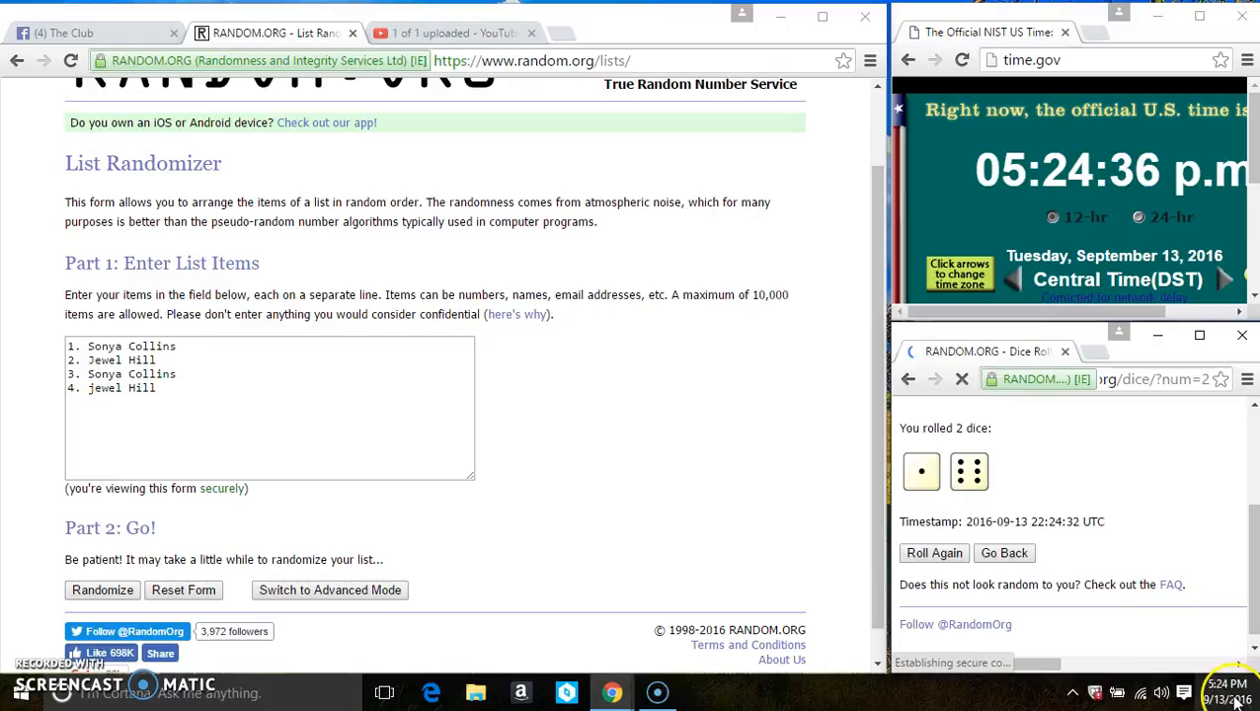
{"action": "left_click", "coordinate": [1222, 693]}
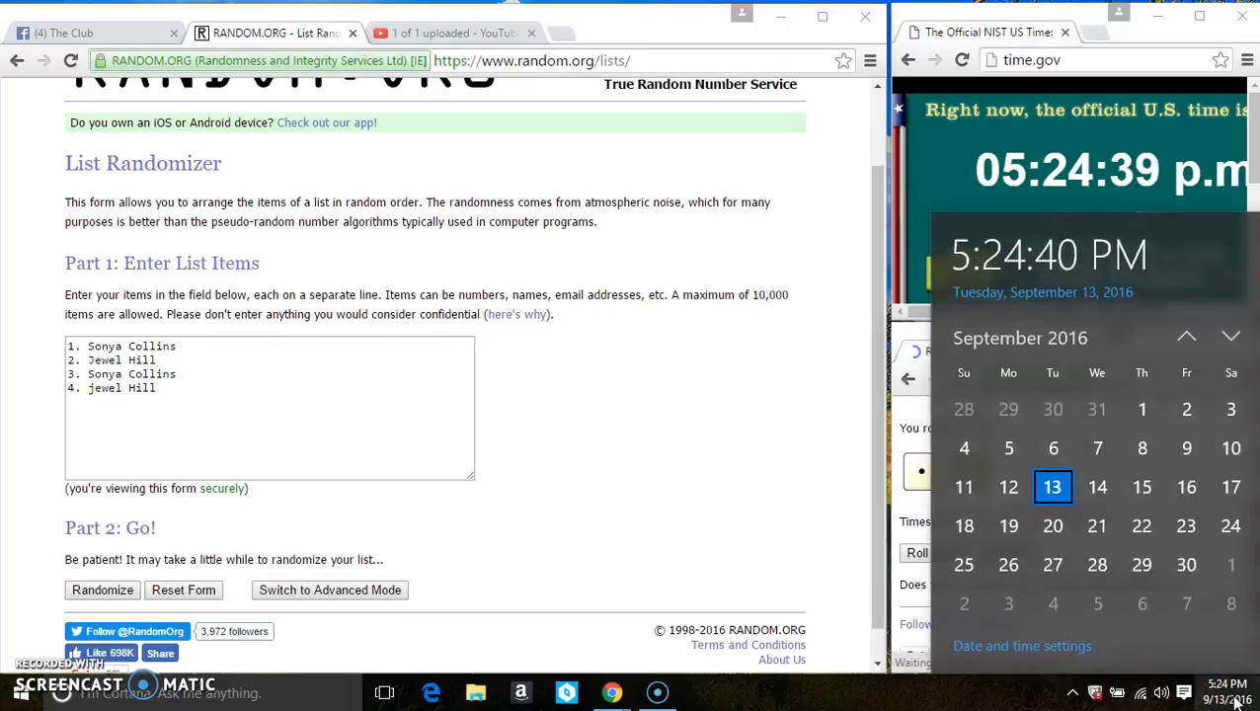
{"action": "left_click", "coordinate": [101, 589]}
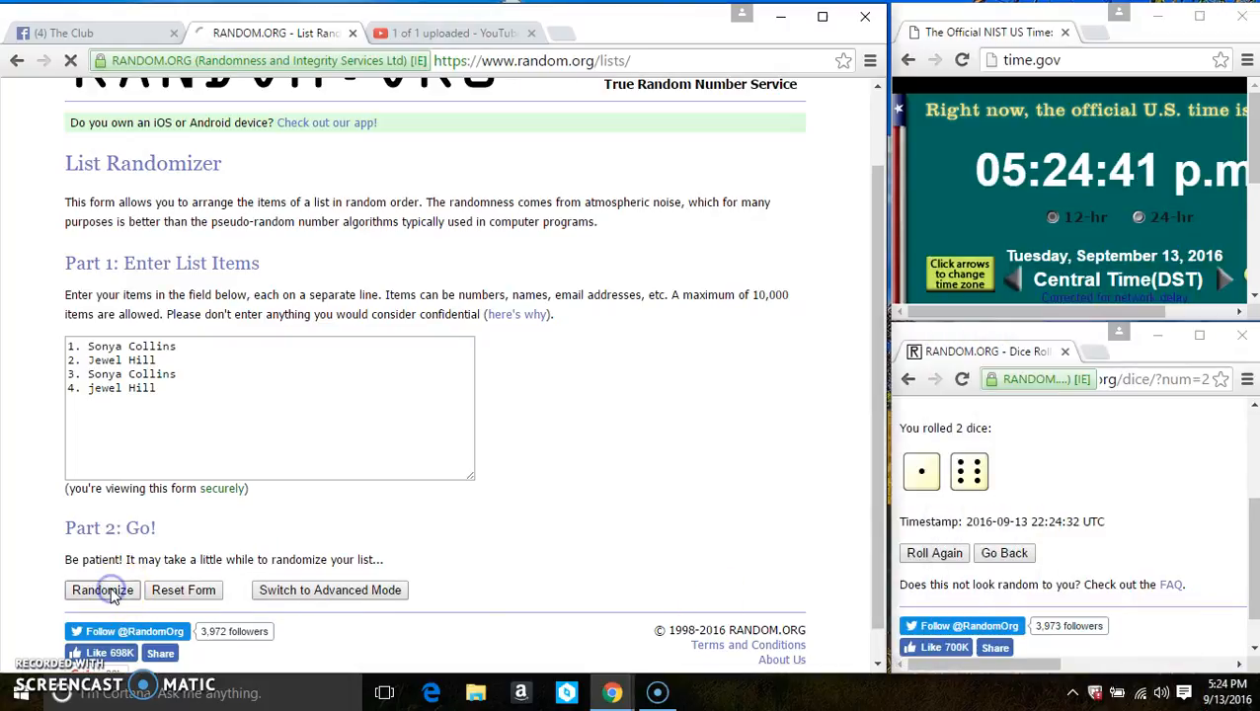
Shuffle the four-name list six times, ending in order 4, 3, 1, 2
{"action": "left_click", "coordinate": [102, 589]}
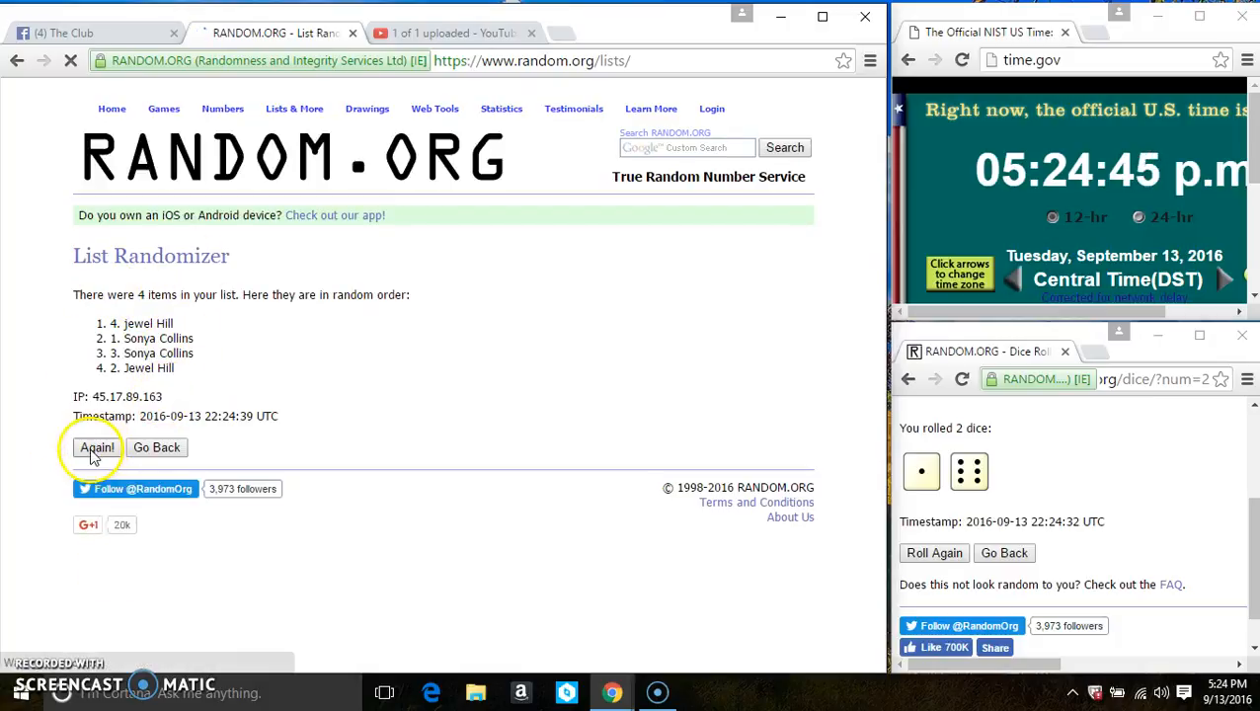
{"action": "left_click", "coordinate": [97, 447]}
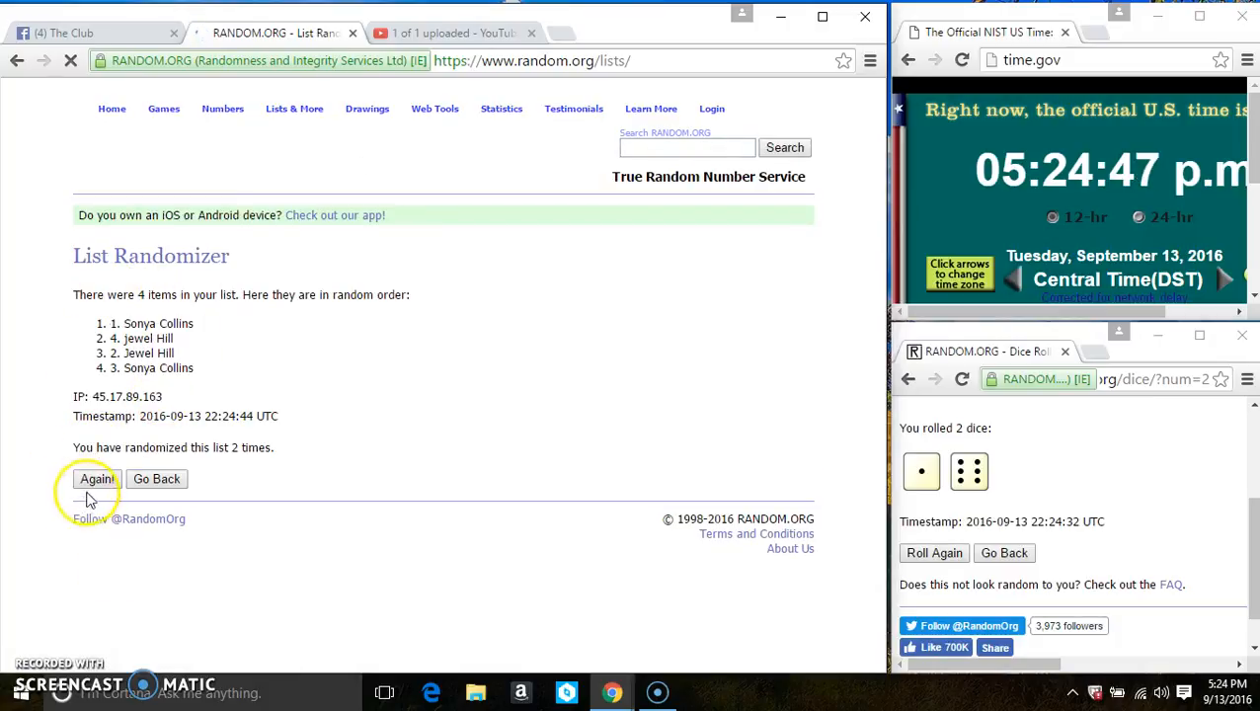
{"action": "left_click", "coordinate": [96, 479]}
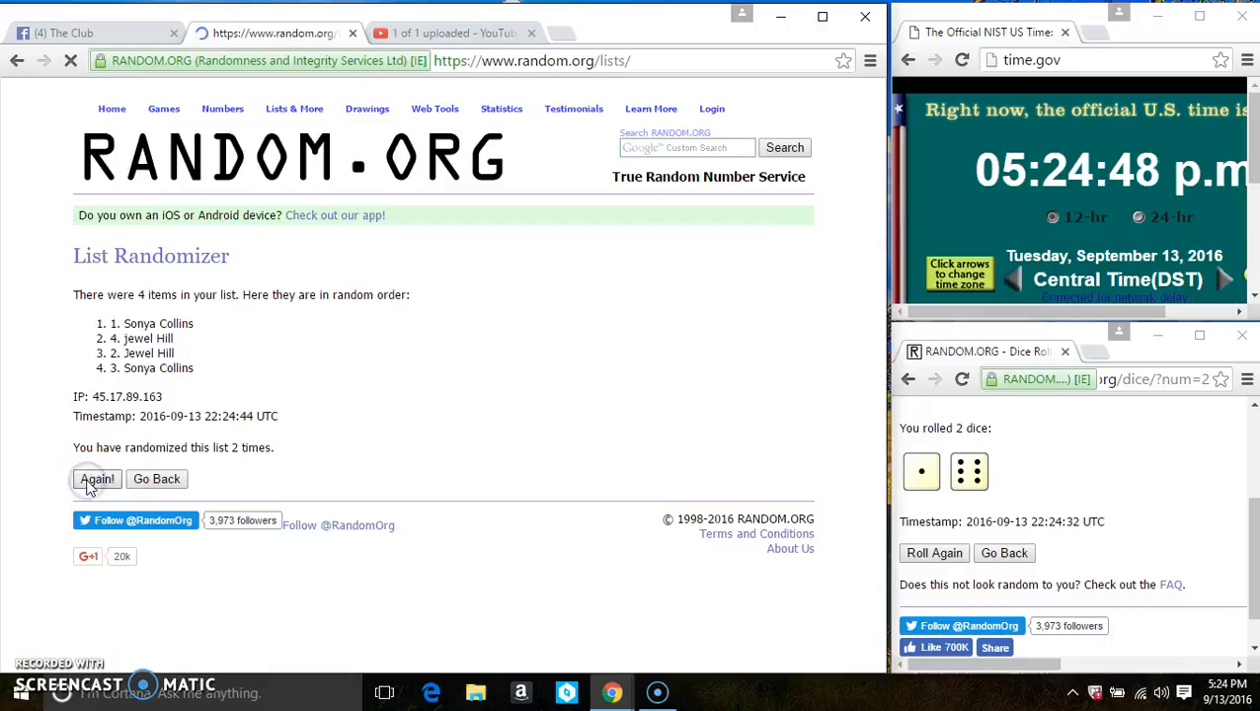
{"action": "left_click", "coordinate": [97, 480]}
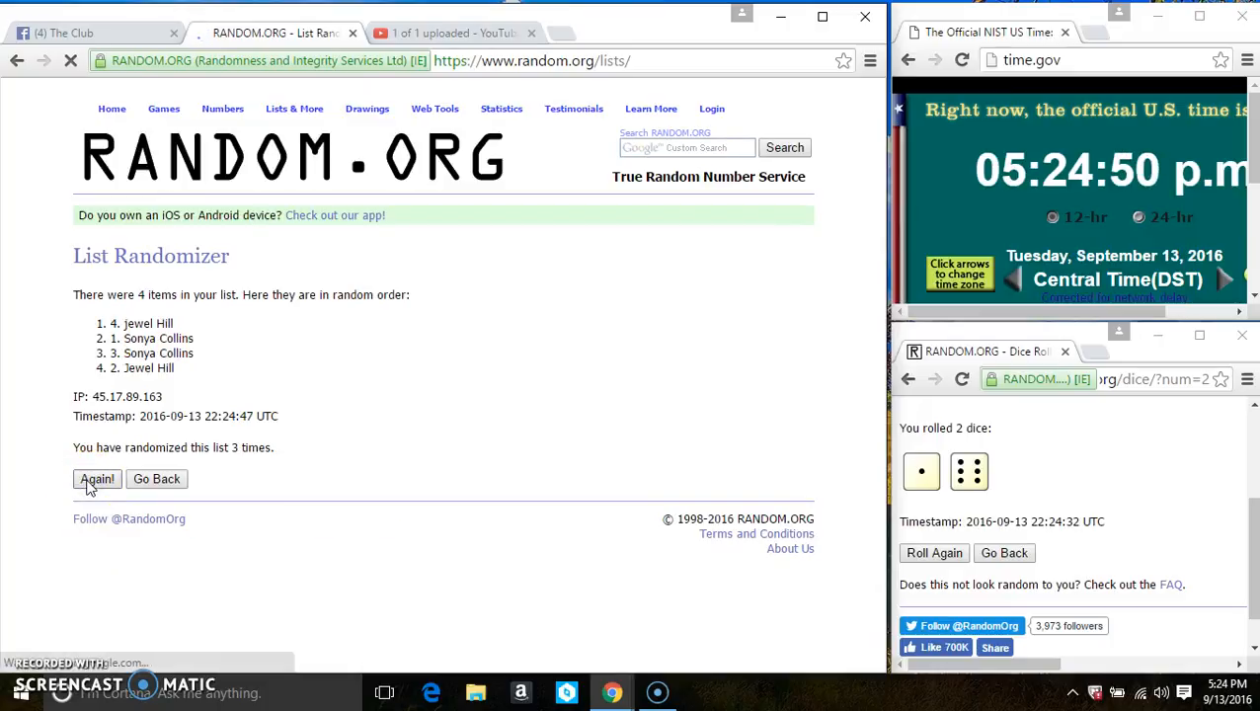
{"action": "left_click", "coordinate": [97, 479]}
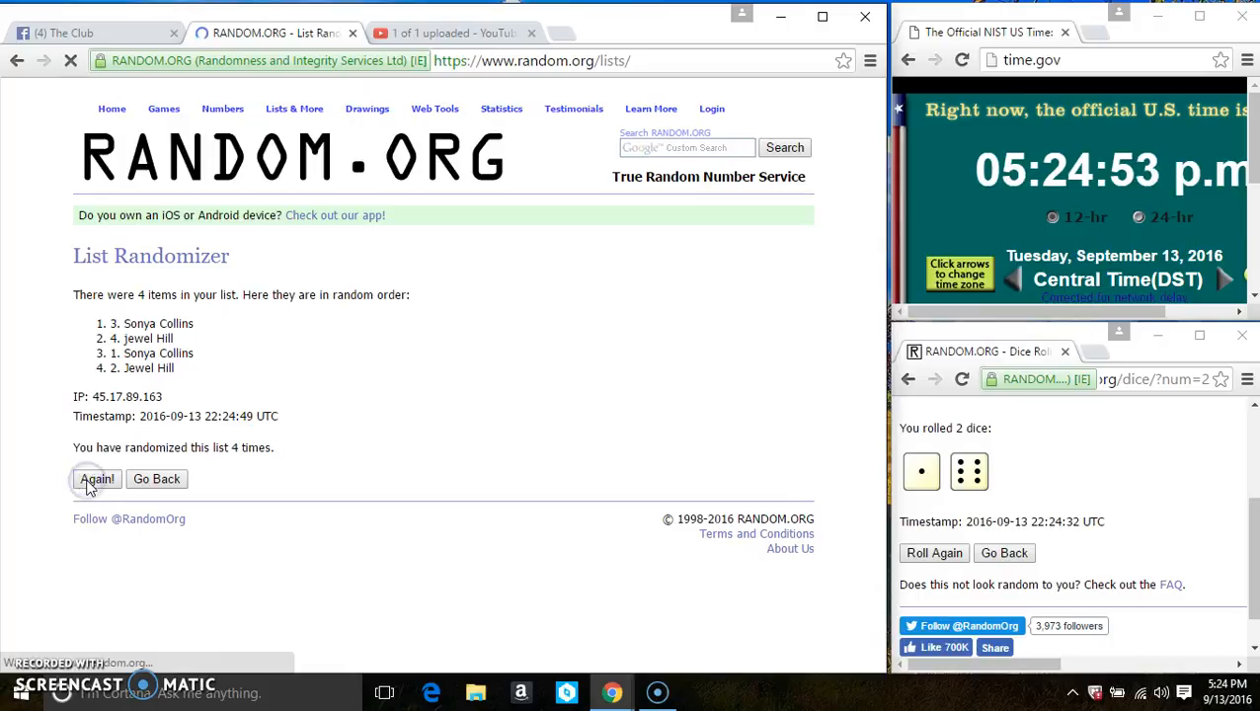
{"action": "left_click", "coordinate": [97, 479]}
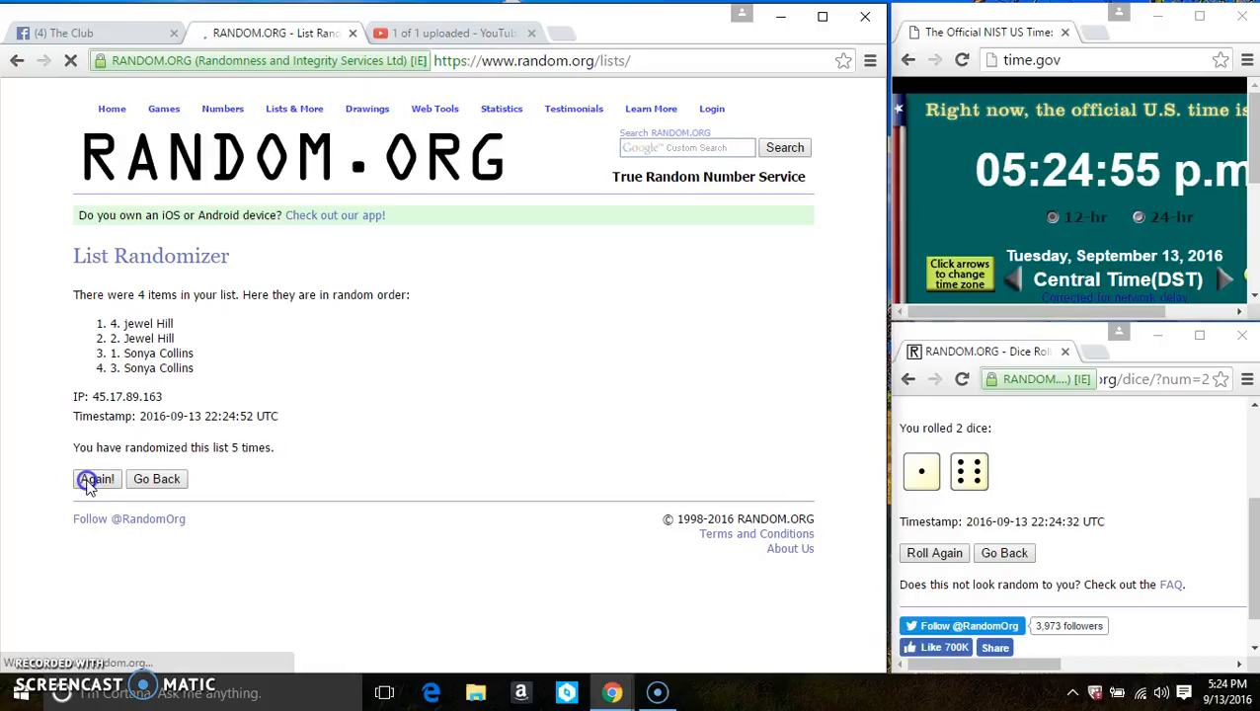
{"action": "left_click", "coordinate": [96, 479]}
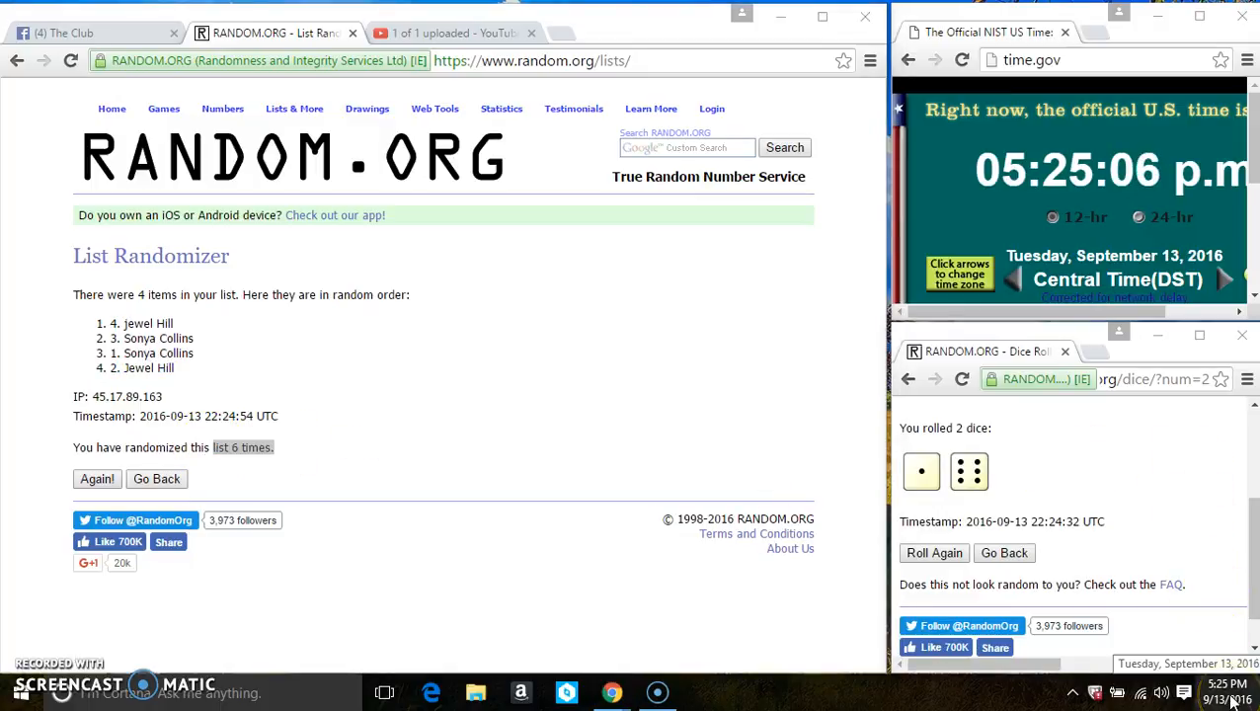
{"action": "mouse_move", "coordinate": [504, 430]}
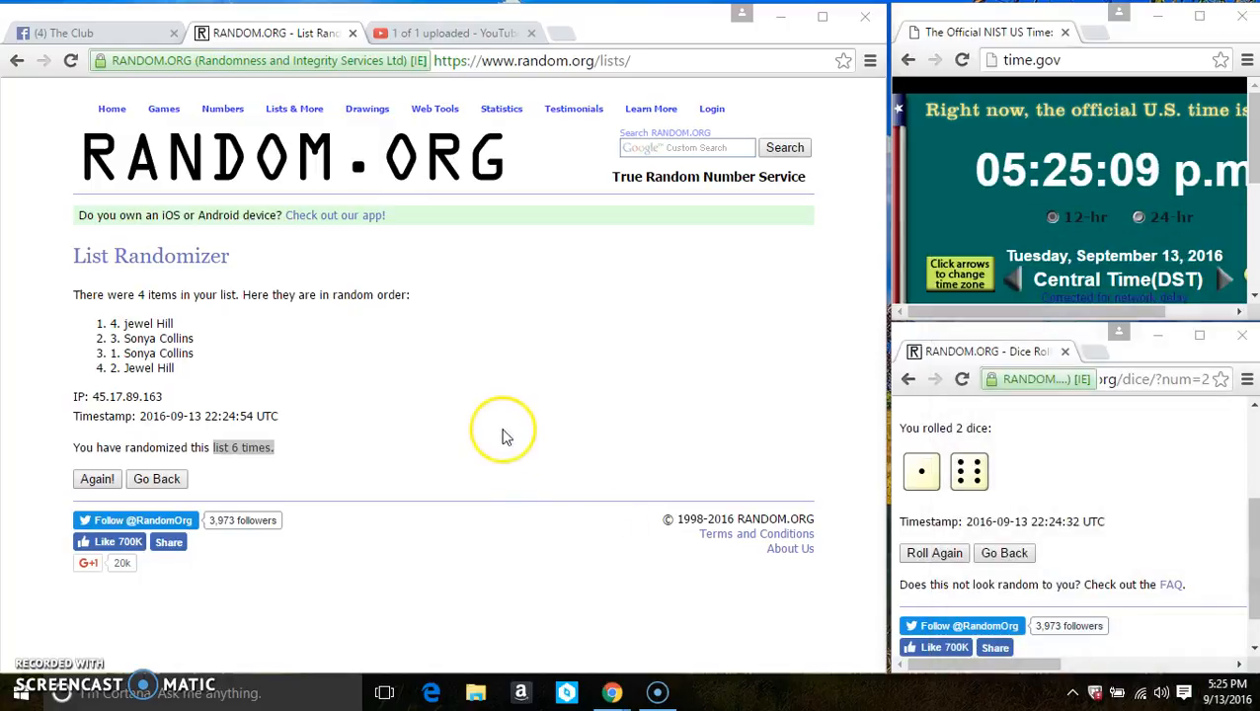
Shuffle a seventh time, then highlight top result Jewel Hill and the '7 times' count
{"action": "left_click", "coordinate": [97, 479]}
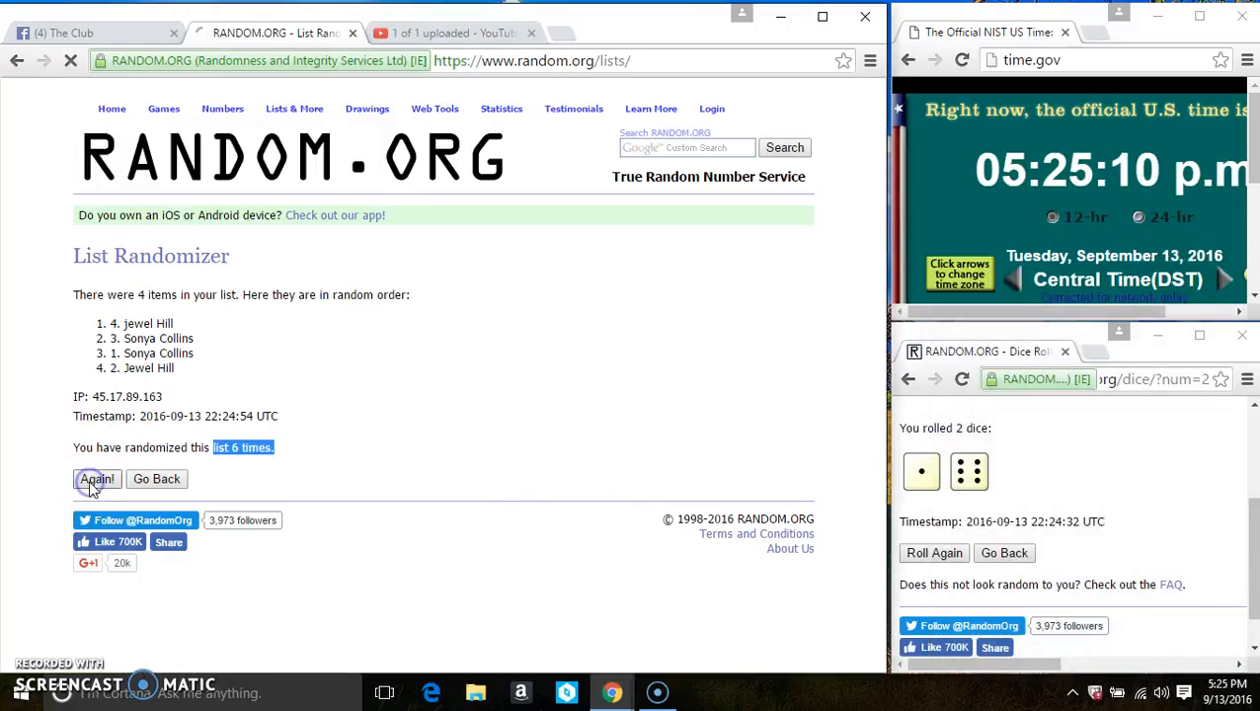
{"action": "left_click", "coordinate": [97, 479]}
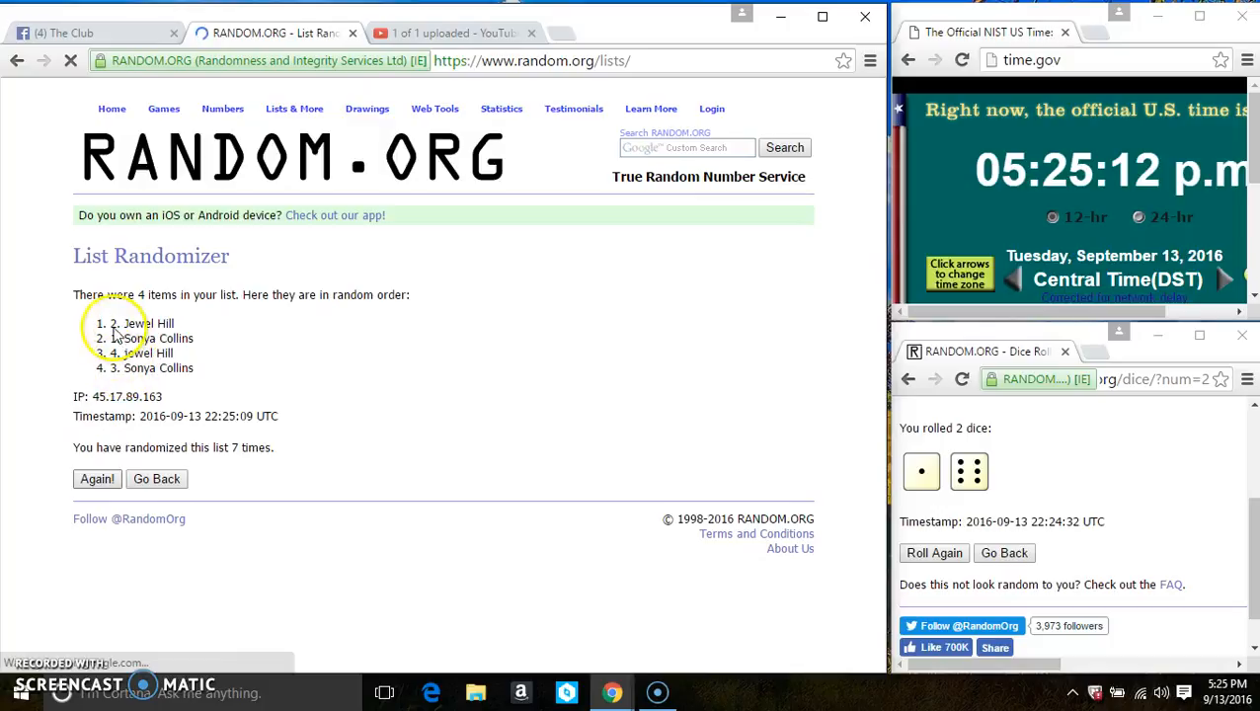
{"action": "double_click", "coordinate": [141, 323]}
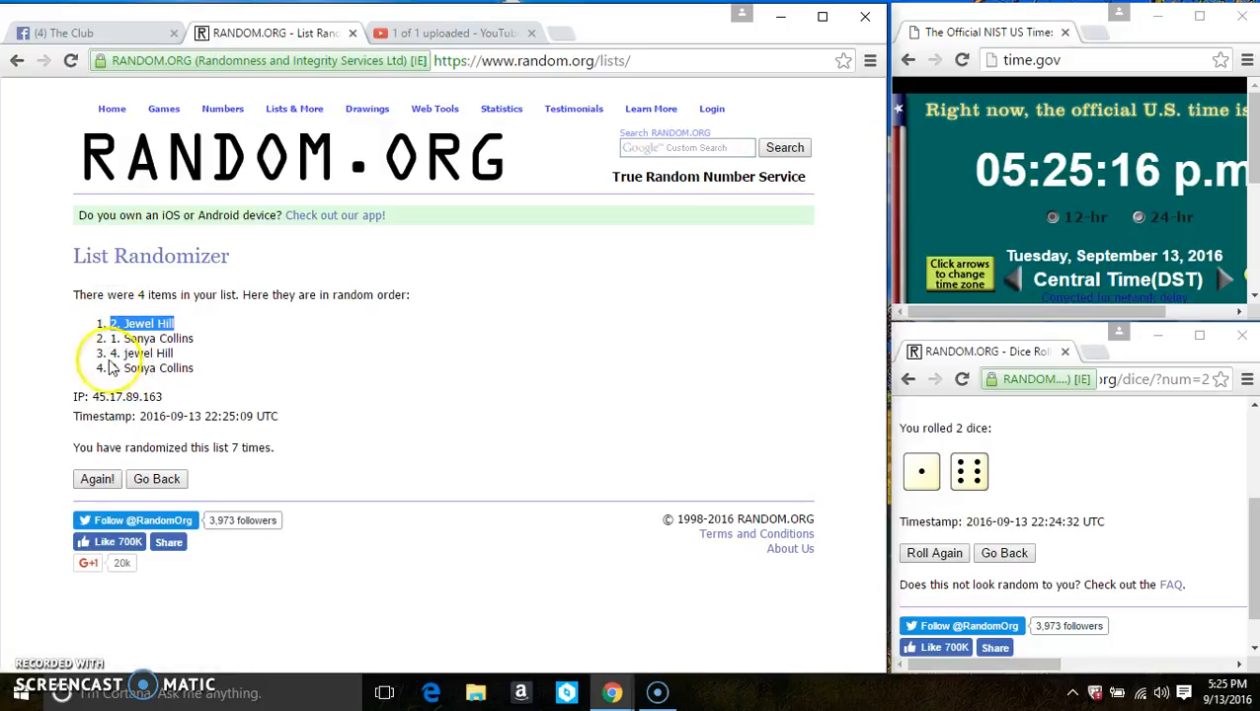
{"action": "left_click_drag", "start_coordinate": [113, 323], "coordinate": [203, 375]}
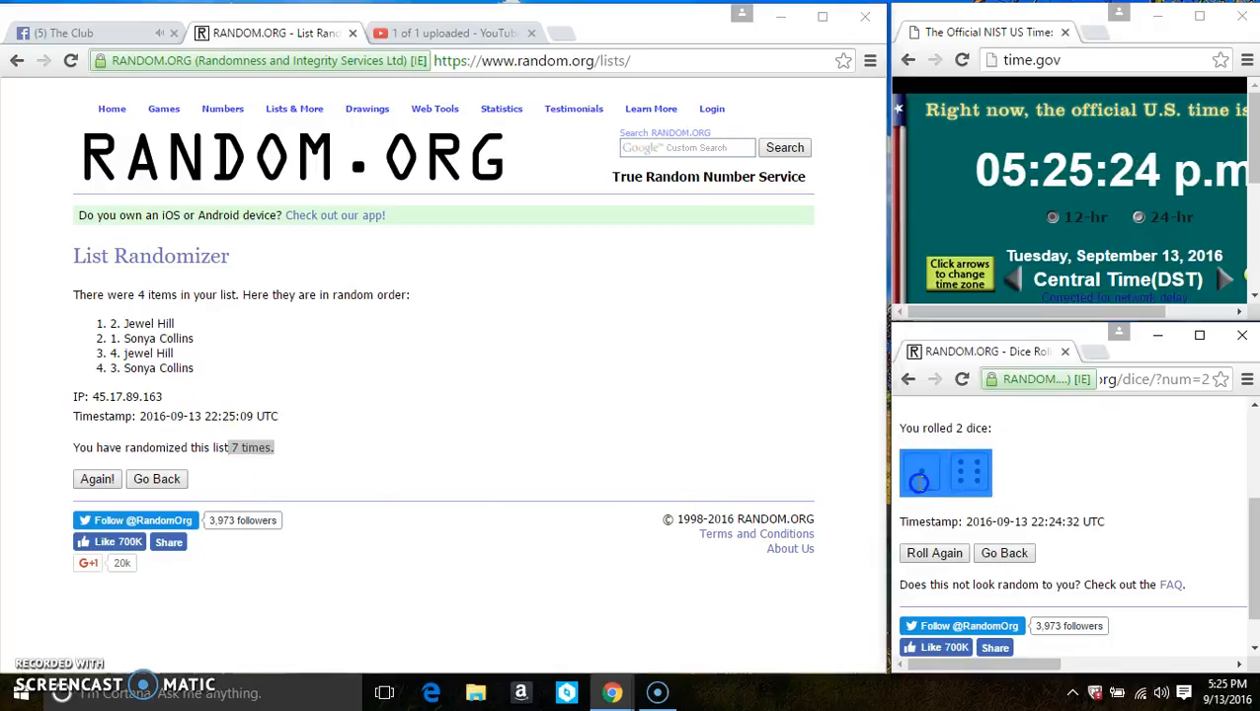
Return to The Club tab and comment 'done' on the group post
{"action": "left_click", "coordinate": [70, 32]}
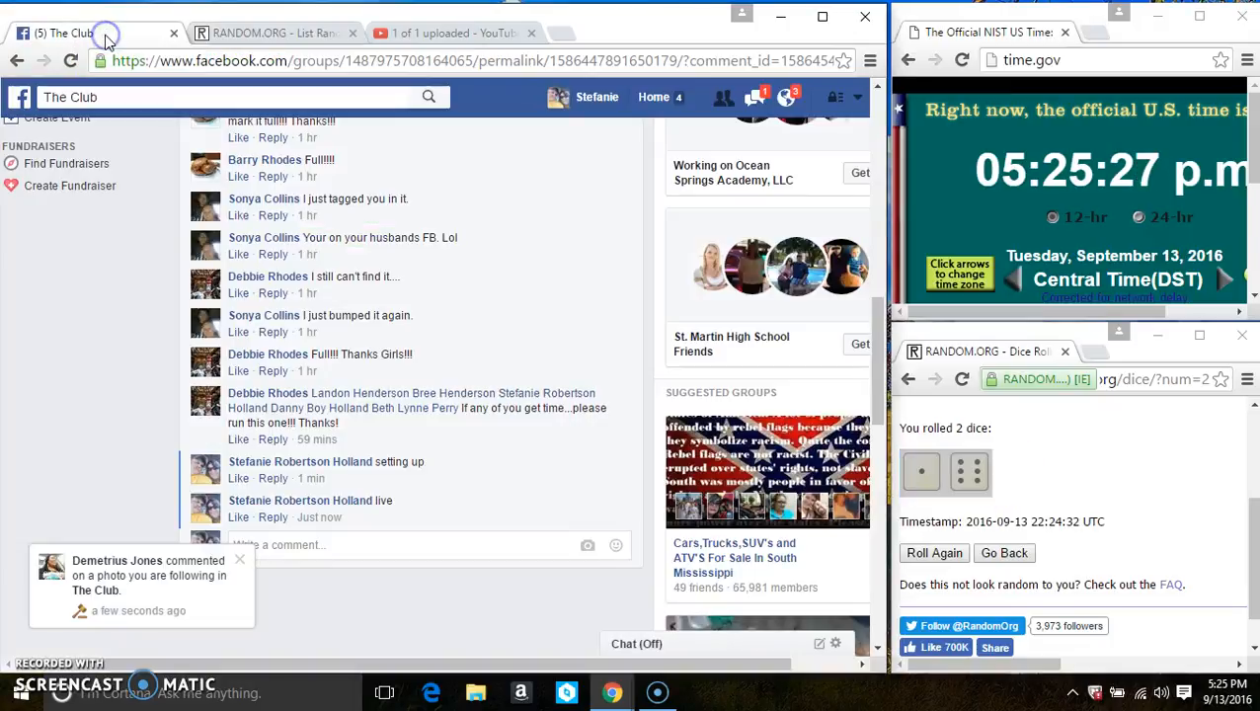
{"action": "type", "text": "done"}
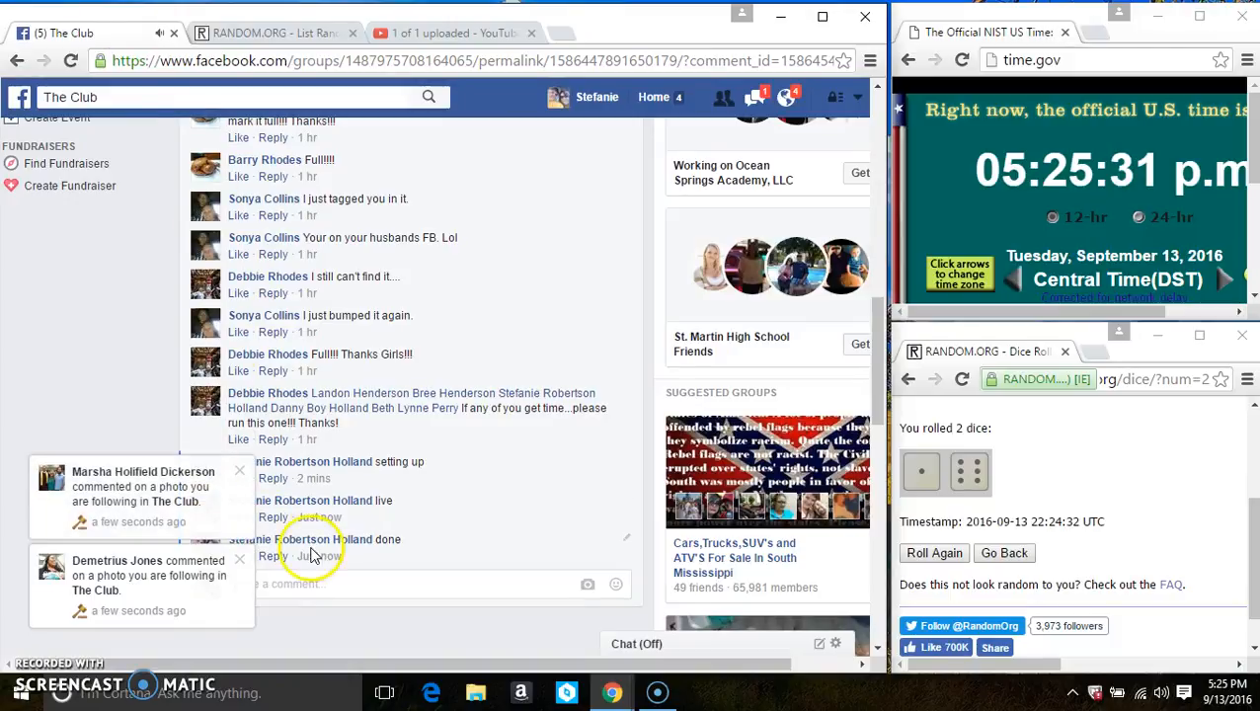
{"action": "mouse_move", "coordinate": [1195, 508]}
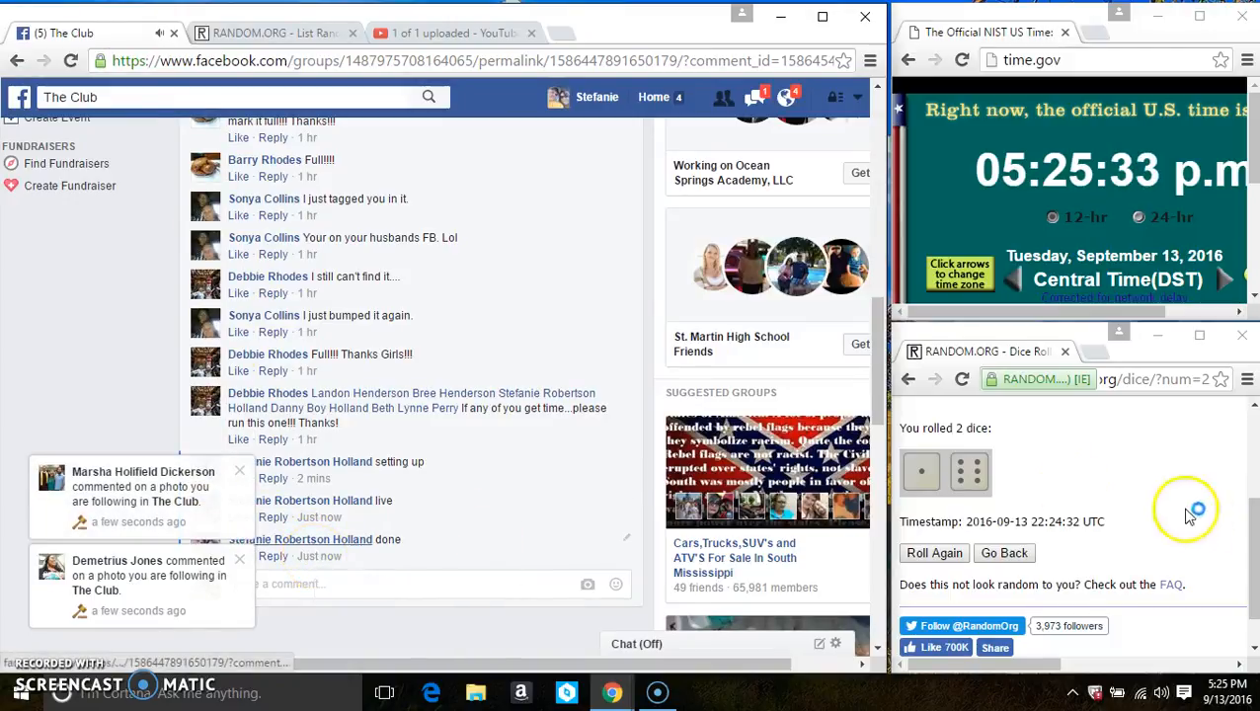